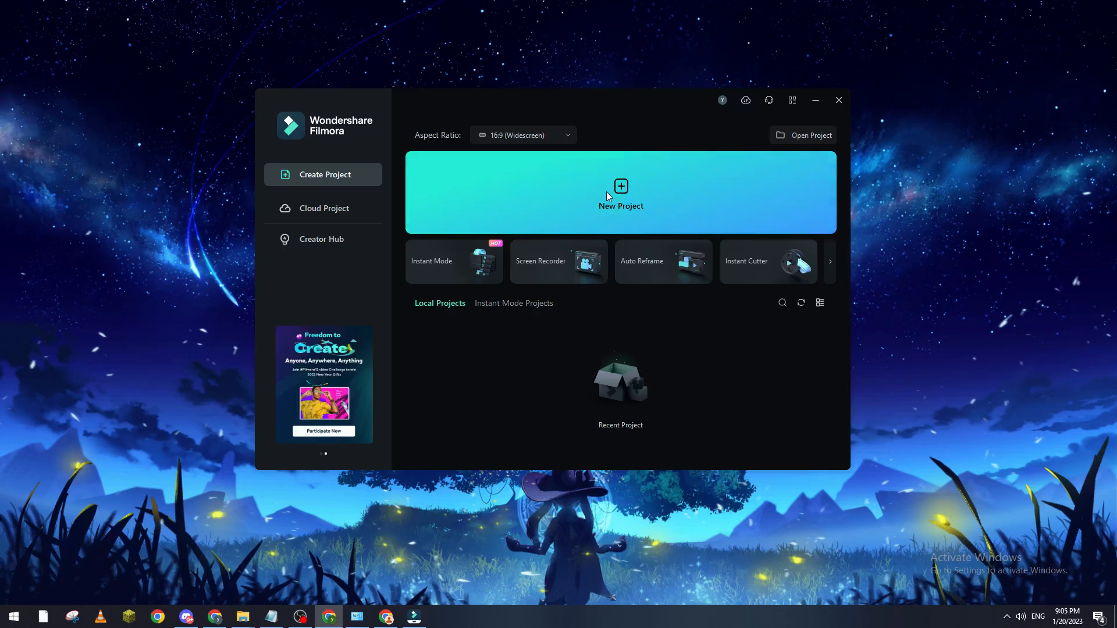
# Step: Create a new Filmora project and import the gameplay recording into Project Media
pyautogui.click(815, 99)
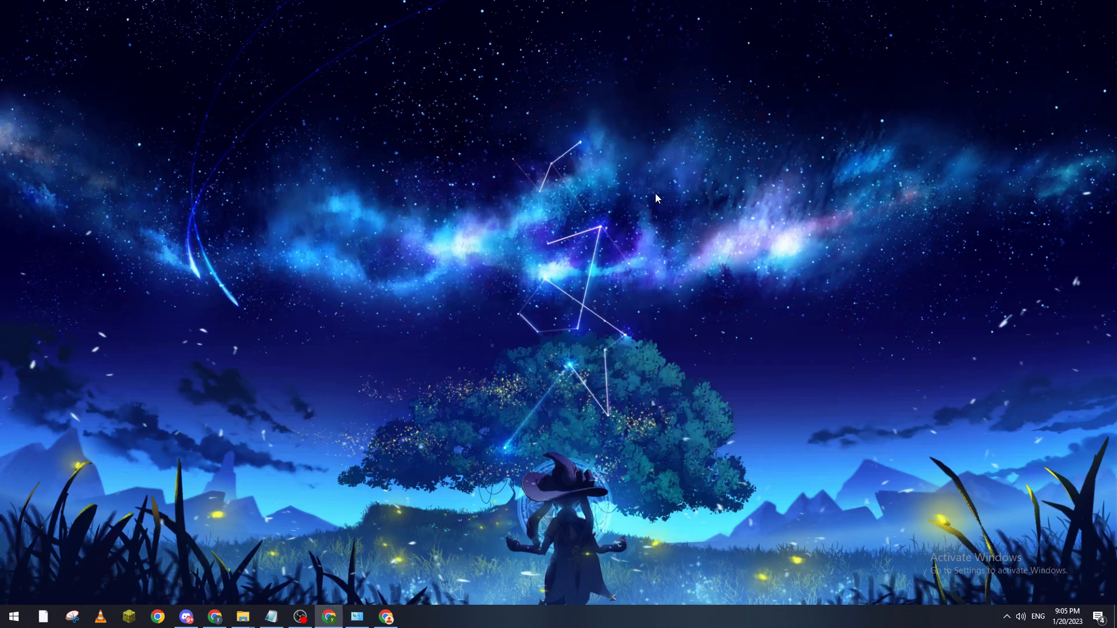
pyautogui.click(413, 616)
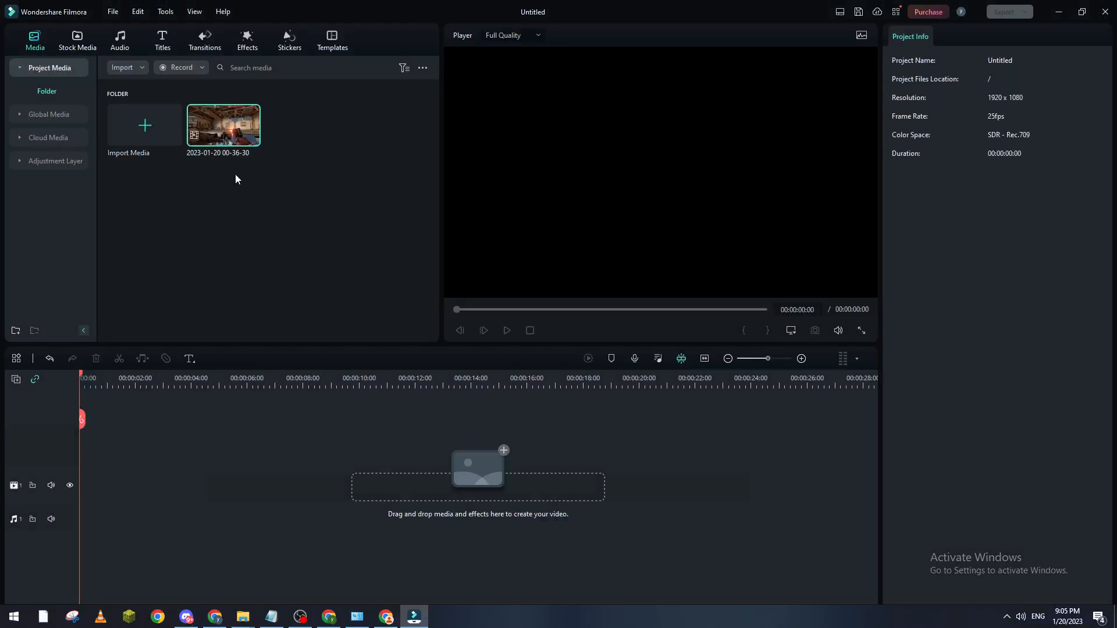
# Step: Place the gameplay clip on the timeline and split it at about six seconds
pyautogui.moveTo(223, 126); pyautogui.dragTo(285, 477)
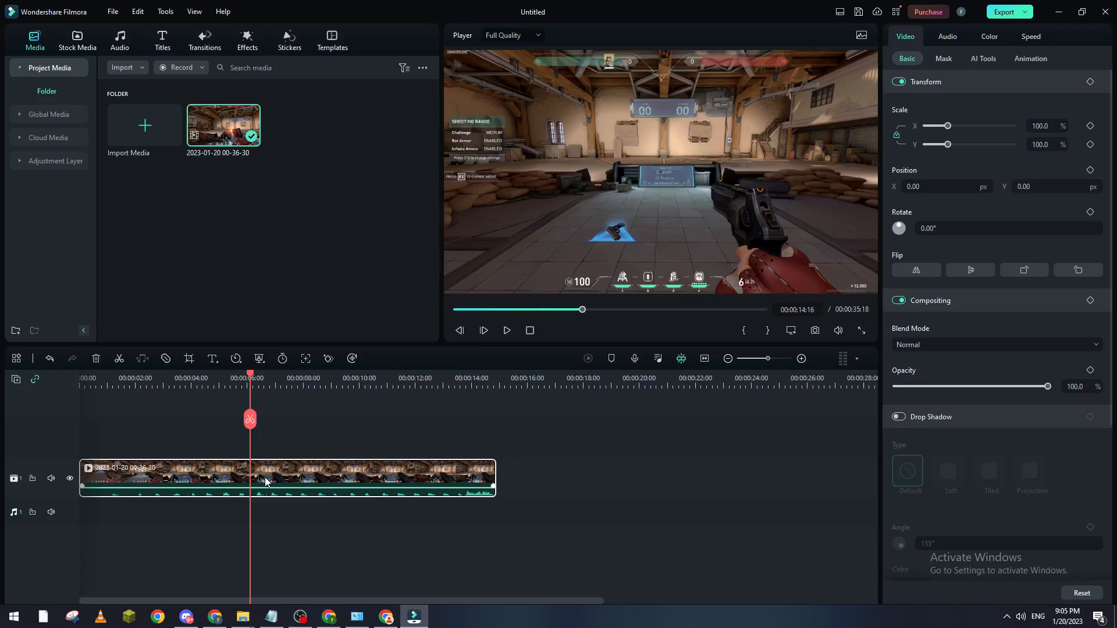
pyautogui.rightClick(267, 481)
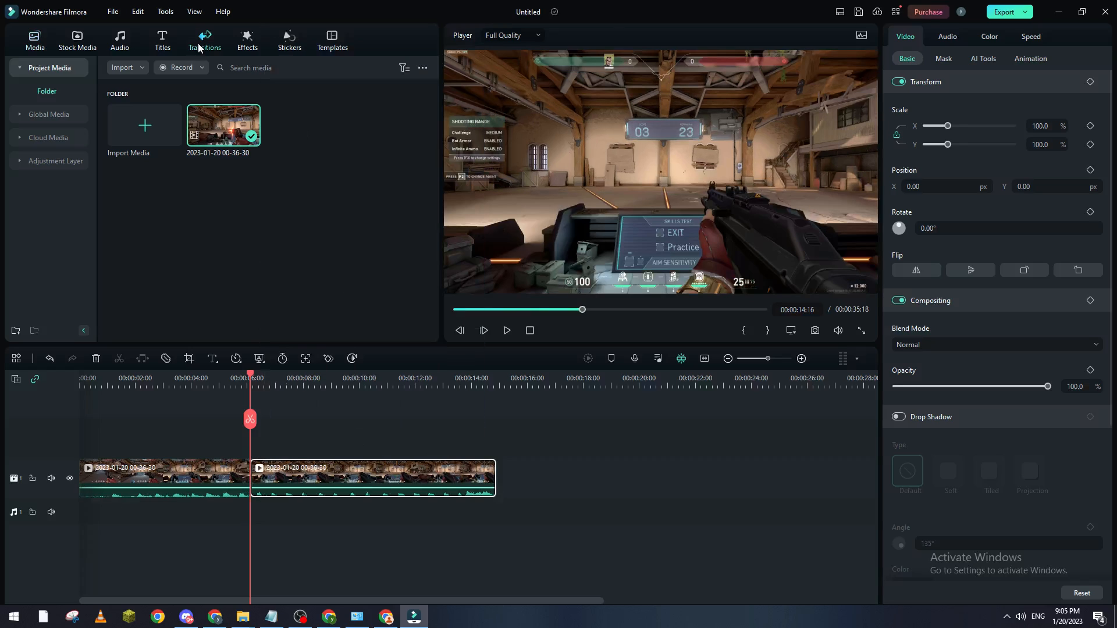
# Step: Drop the Wormhole 3 transition on the six-second cut and preview it
pyautogui.click(204, 40)
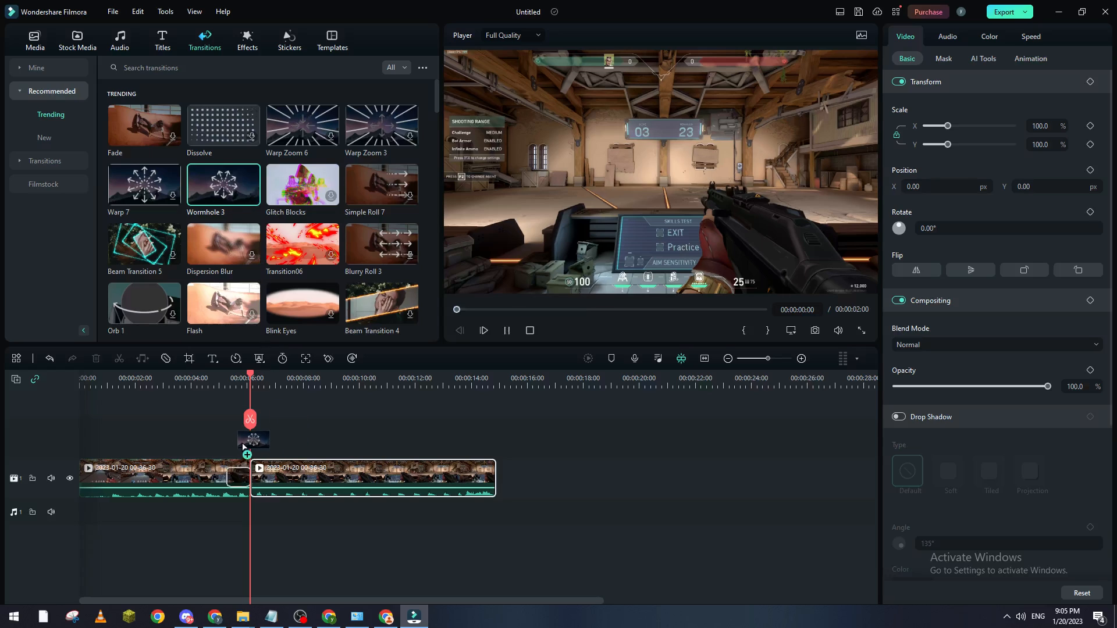
pyautogui.click(250, 440)
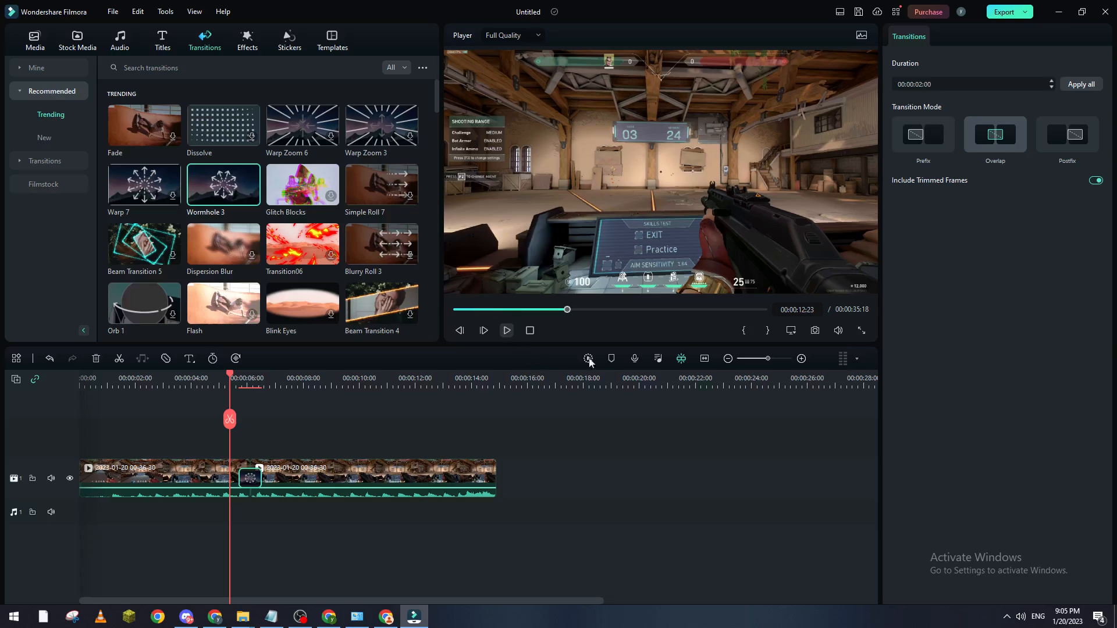
pyautogui.click(506, 329)
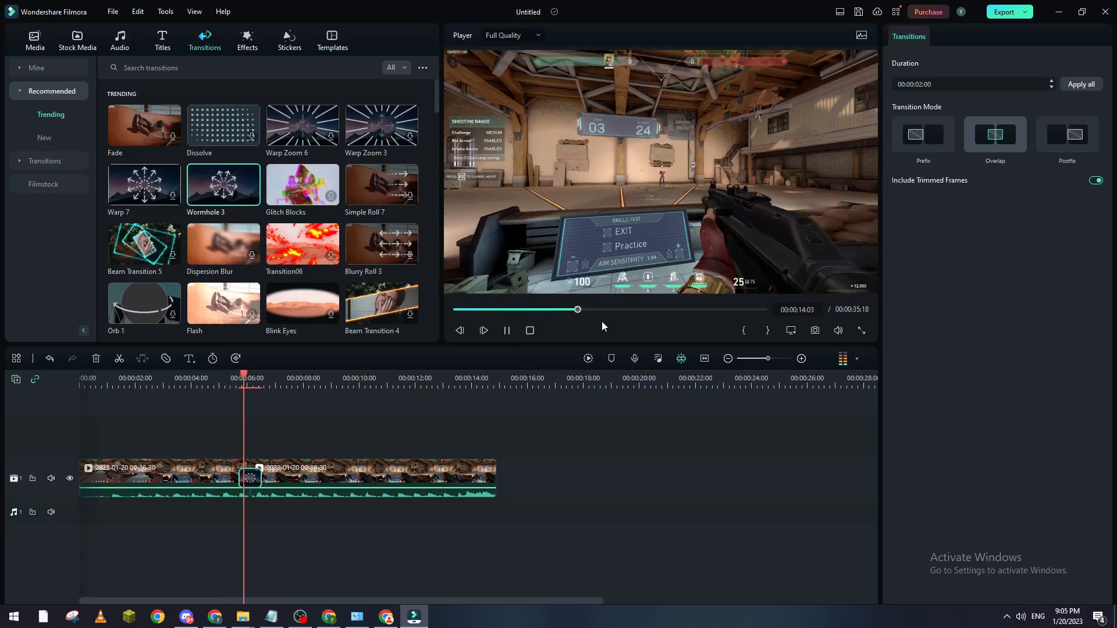
pyautogui.click(483, 330)
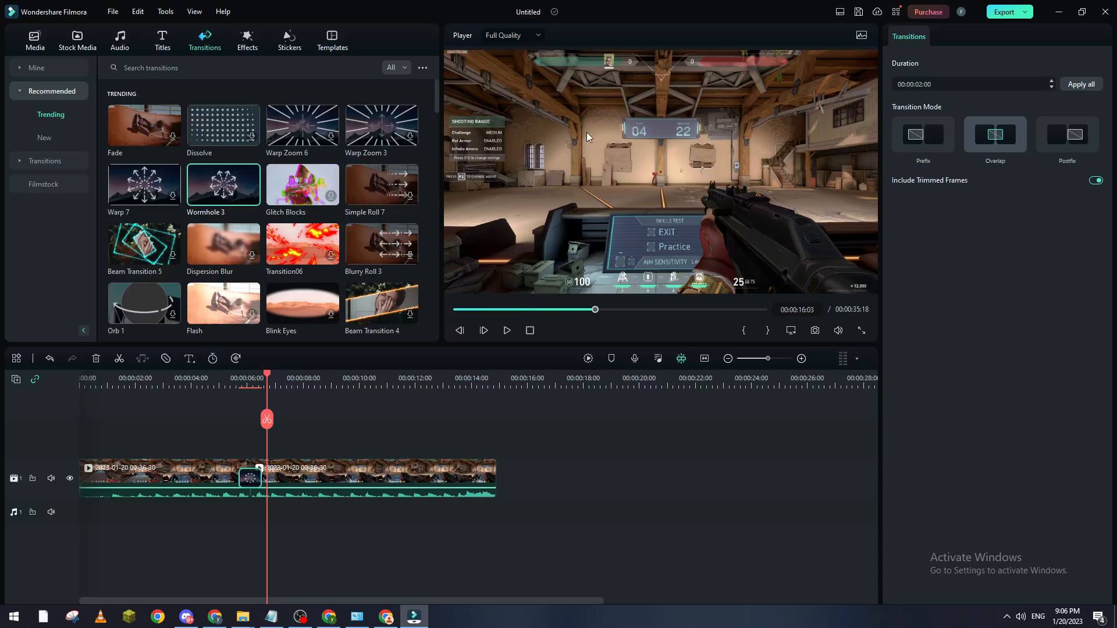
pyautogui.moveTo(595, 309); pyautogui.dragTo(581, 309)
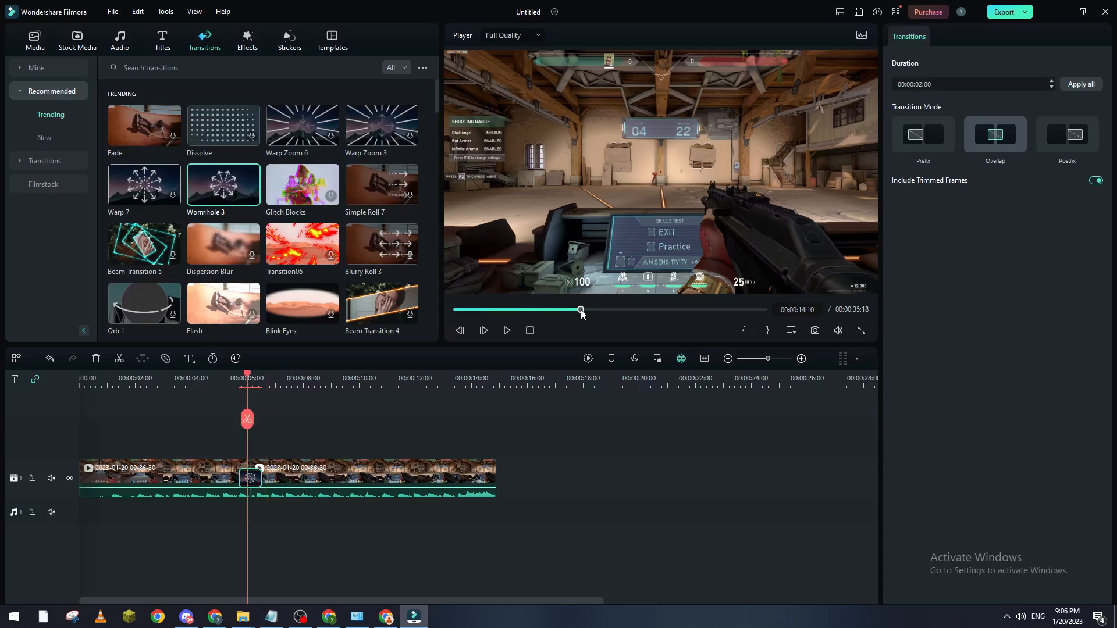
pyautogui.moveTo(581, 309); pyautogui.dragTo(576, 308)
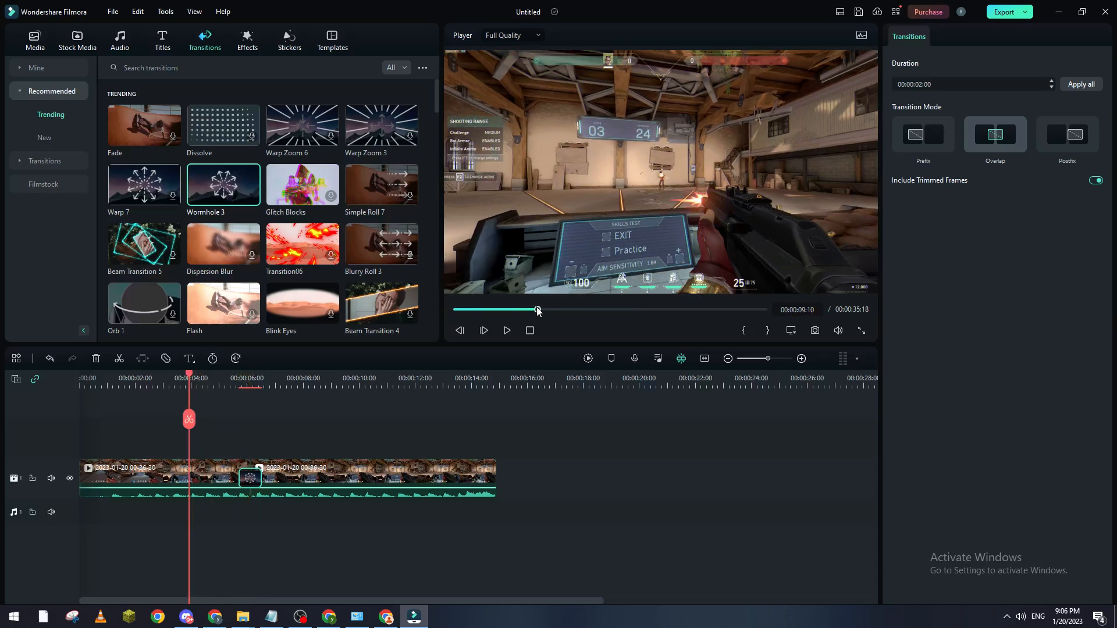
# Step: Add a Basic 1 title and change its Lorem ipsum text to 'HI youtube'
pyautogui.click(162, 40)
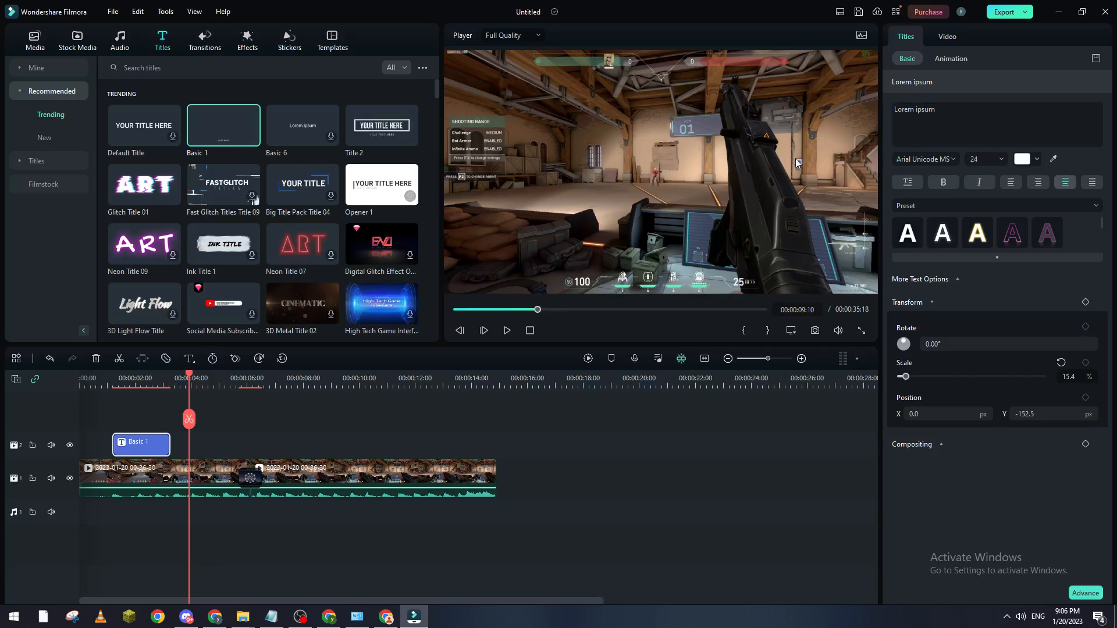
pyautogui.doubleClick(924, 109)
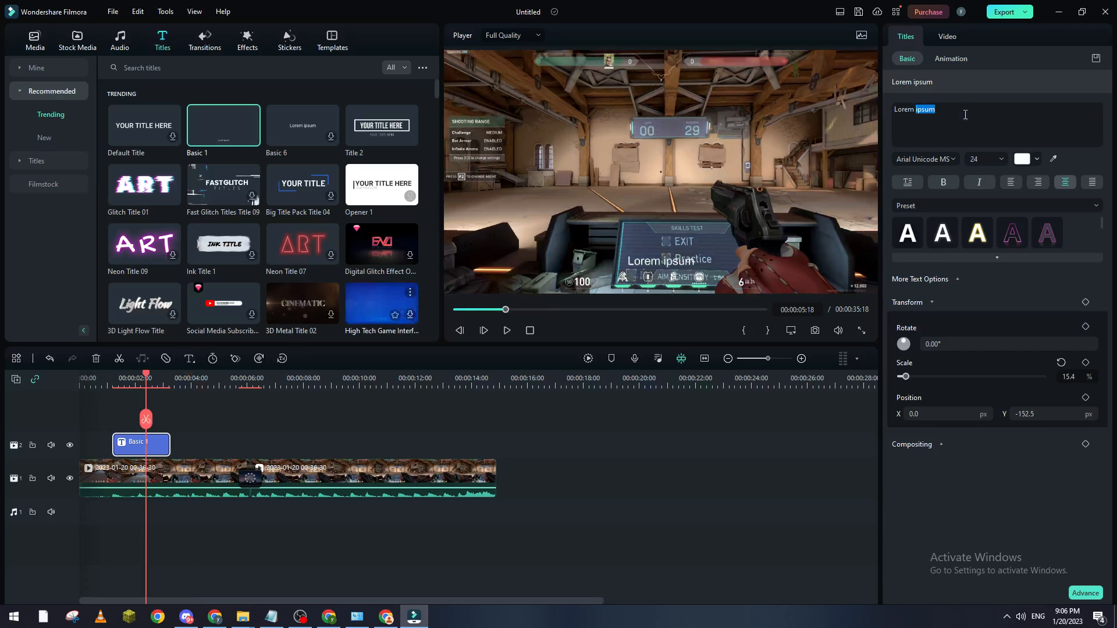
pyautogui.write('HI youtube')
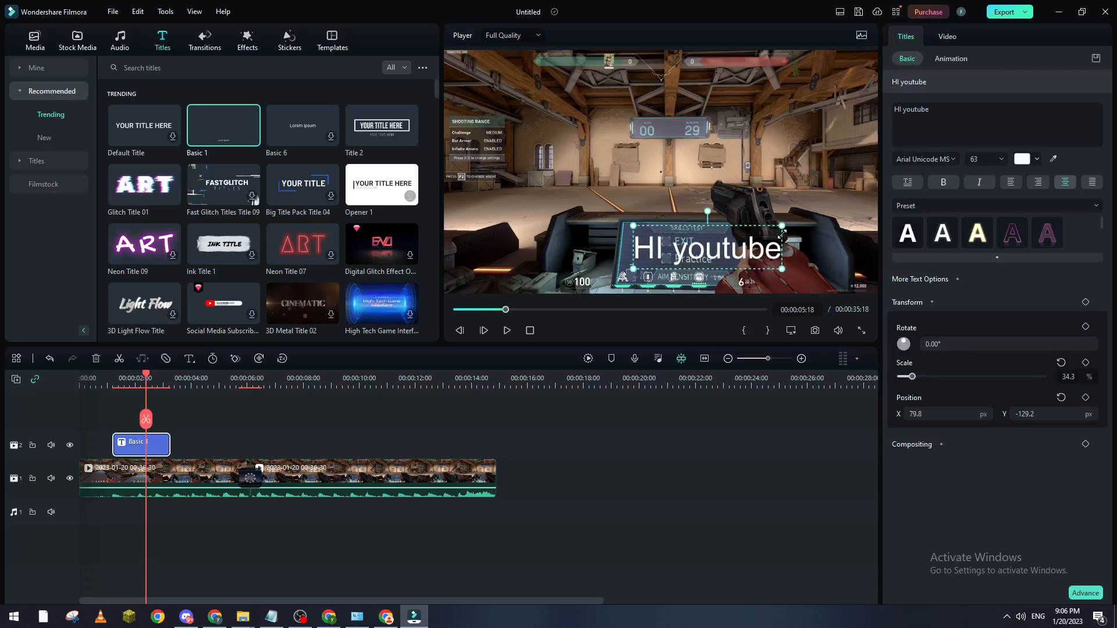
pyautogui.click(511, 419)
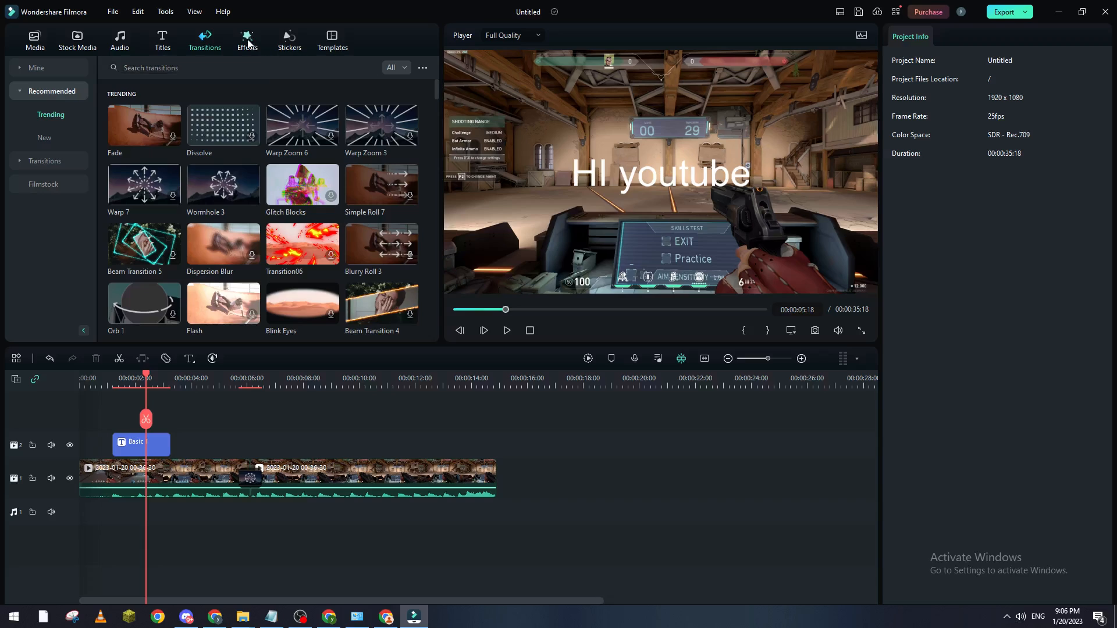
# Step: Place the Edge Scale effect on track 2 over the six-second cut
pyautogui.click(247, 40)
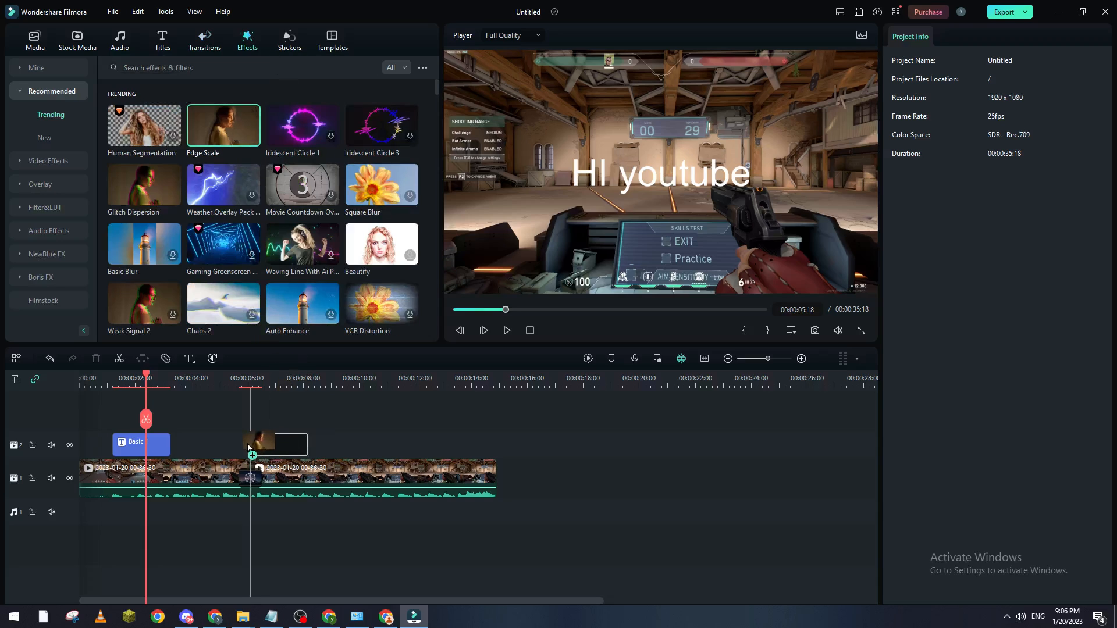
pyautogui.moveTo(223, 124); pyautogui.dragTo(263, 444)
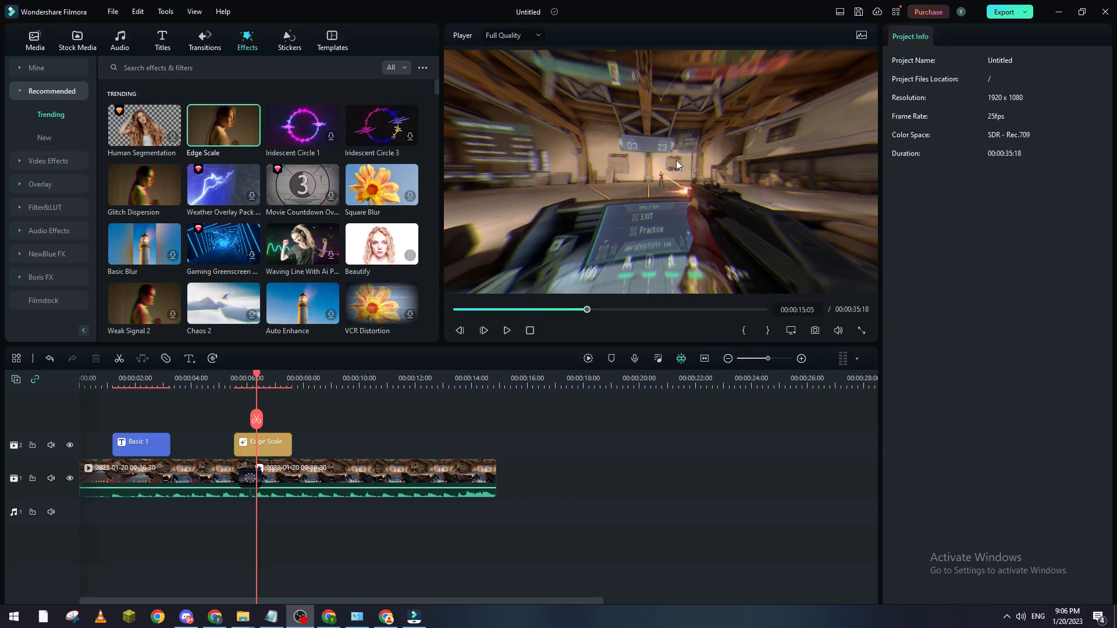
pyautogui.moveTo(535, 412)
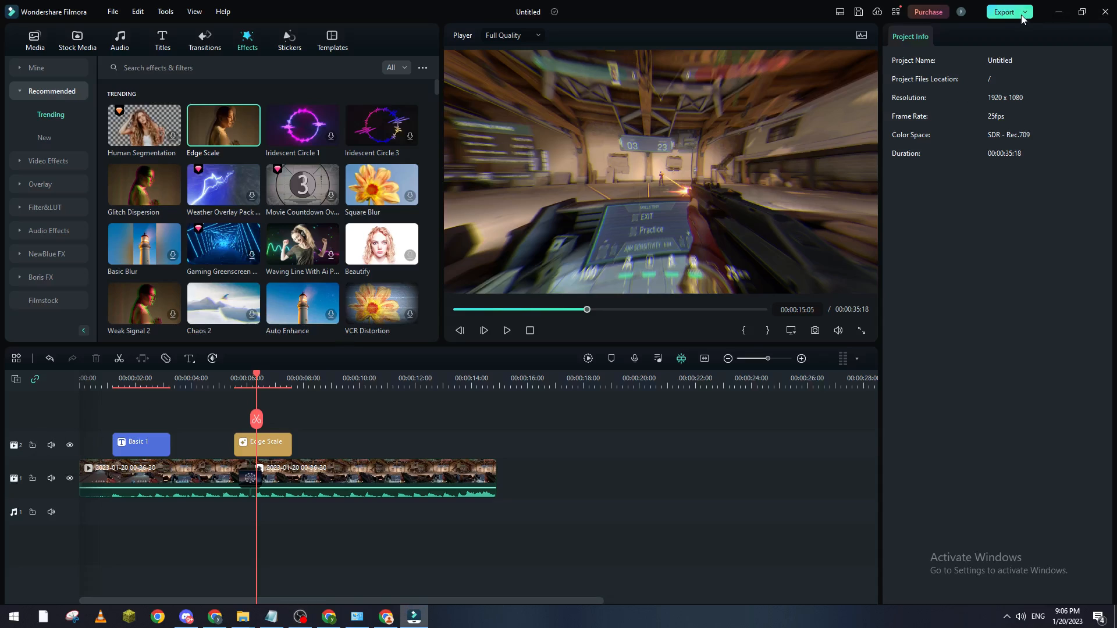
# Step: Export a local MP4 at Higher quality, 1920x1080, 60 fps, with Auto Highlight off
pyautogui.click(1026, 13)
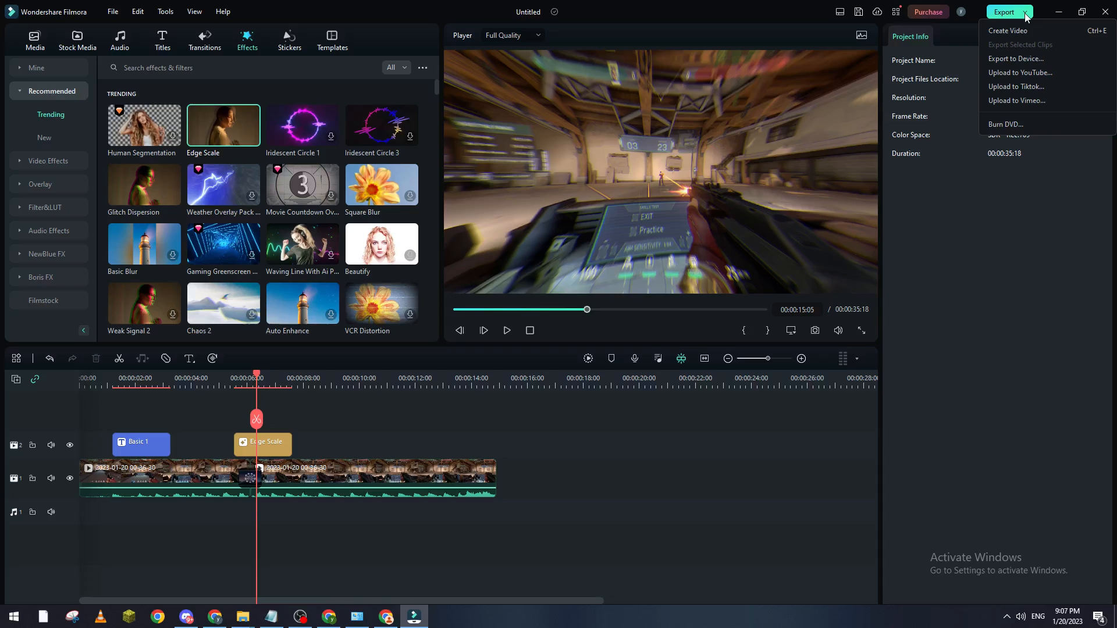
pyautogui.click(1047, 43)
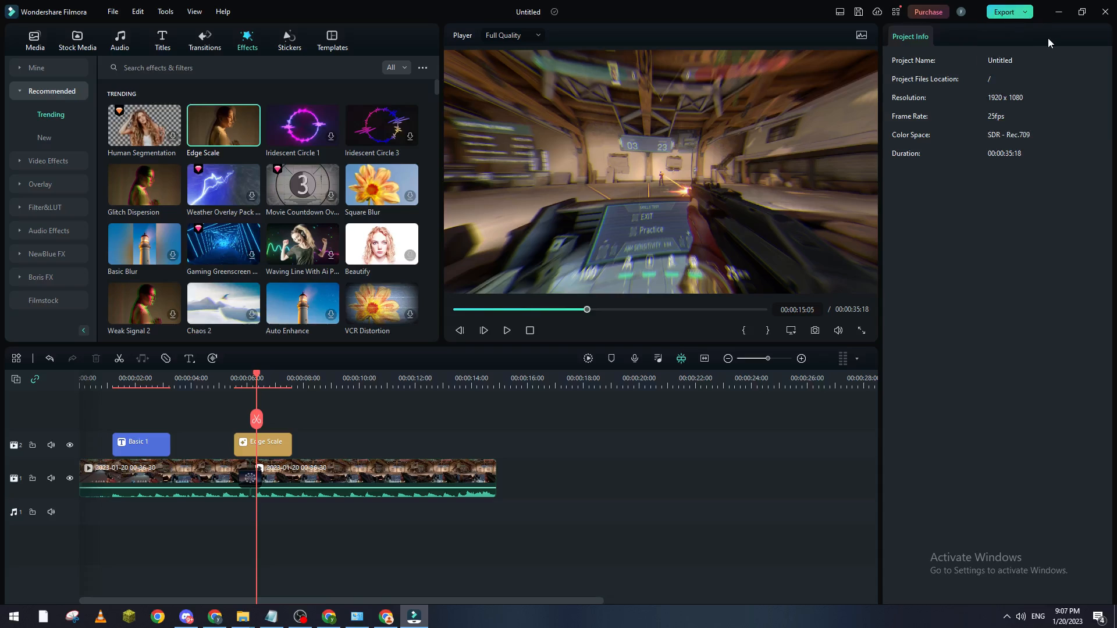
pyautogui.click(1003, 11)
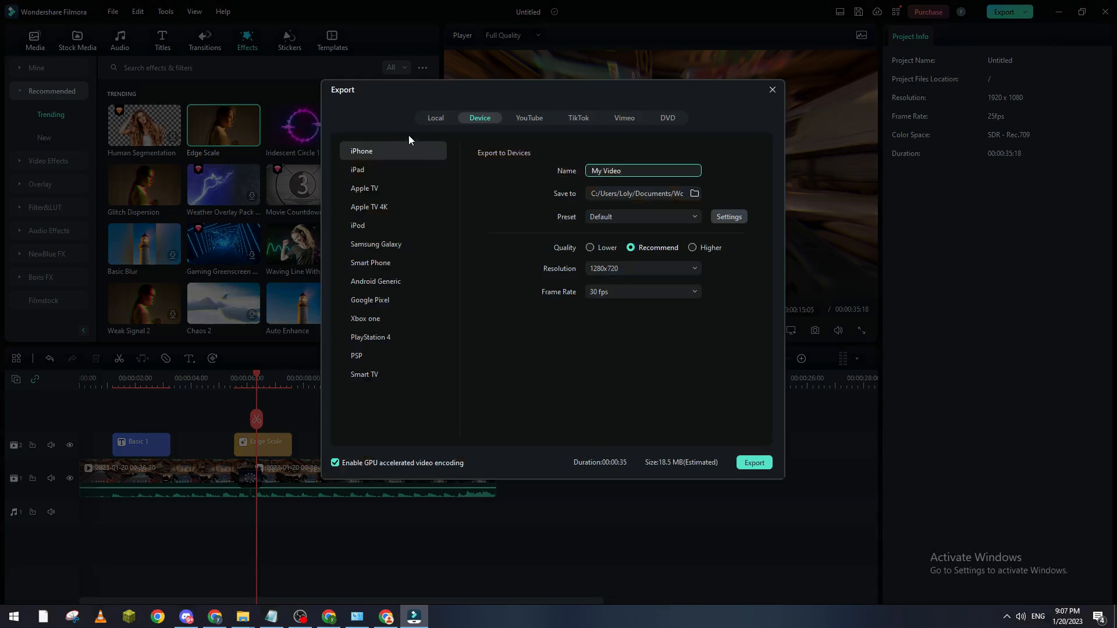
pyautogui.click(435, 118)
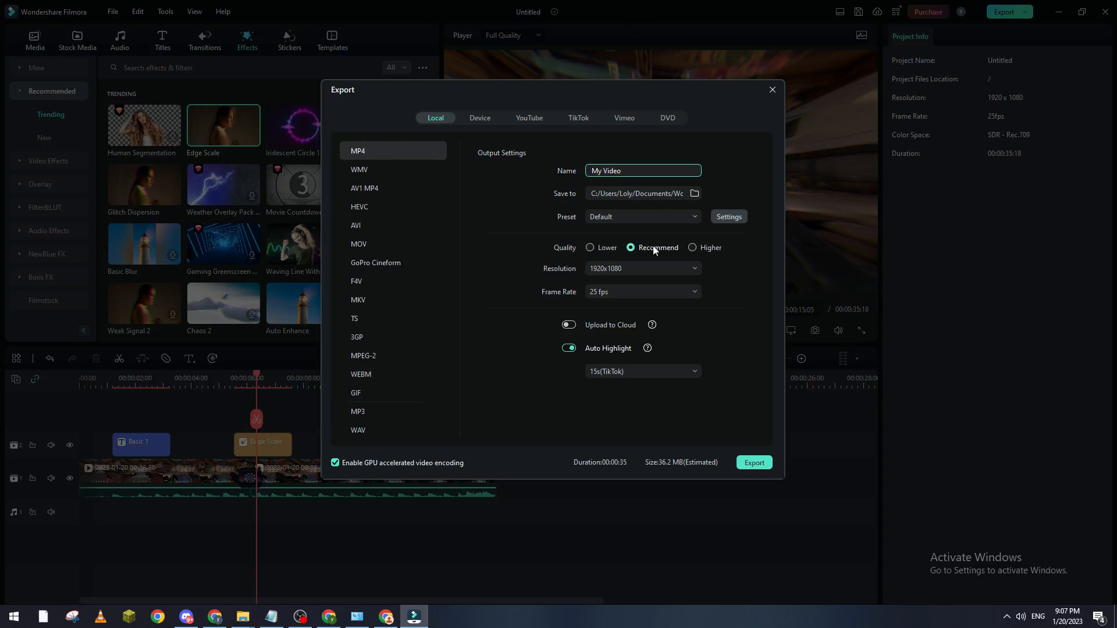
pyautogui.click(638, 291)
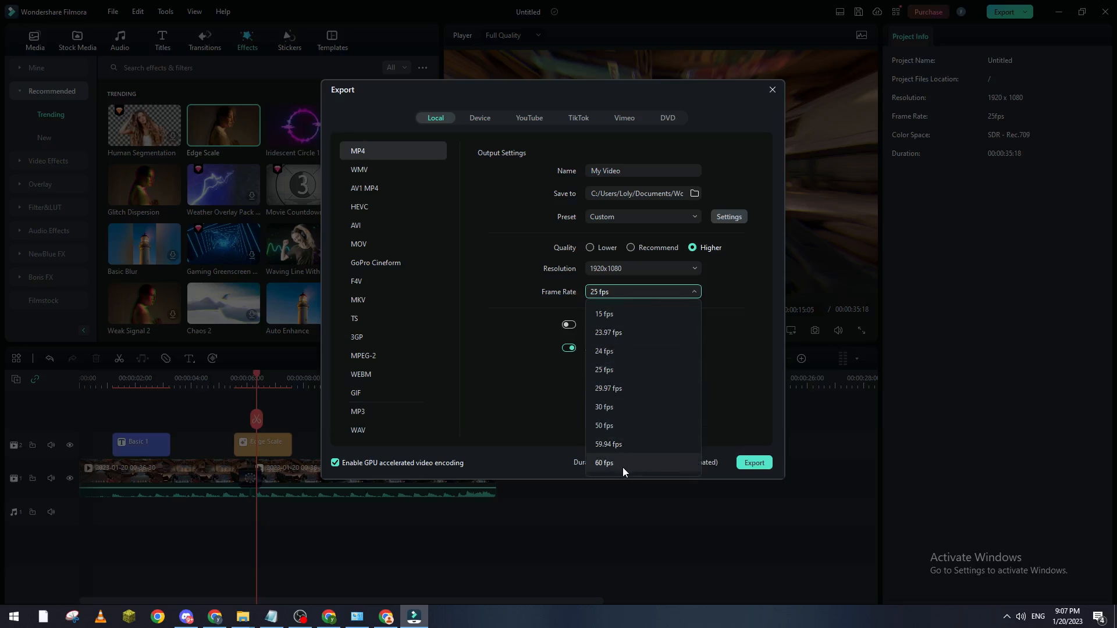
pyautogui.click(603, 462)
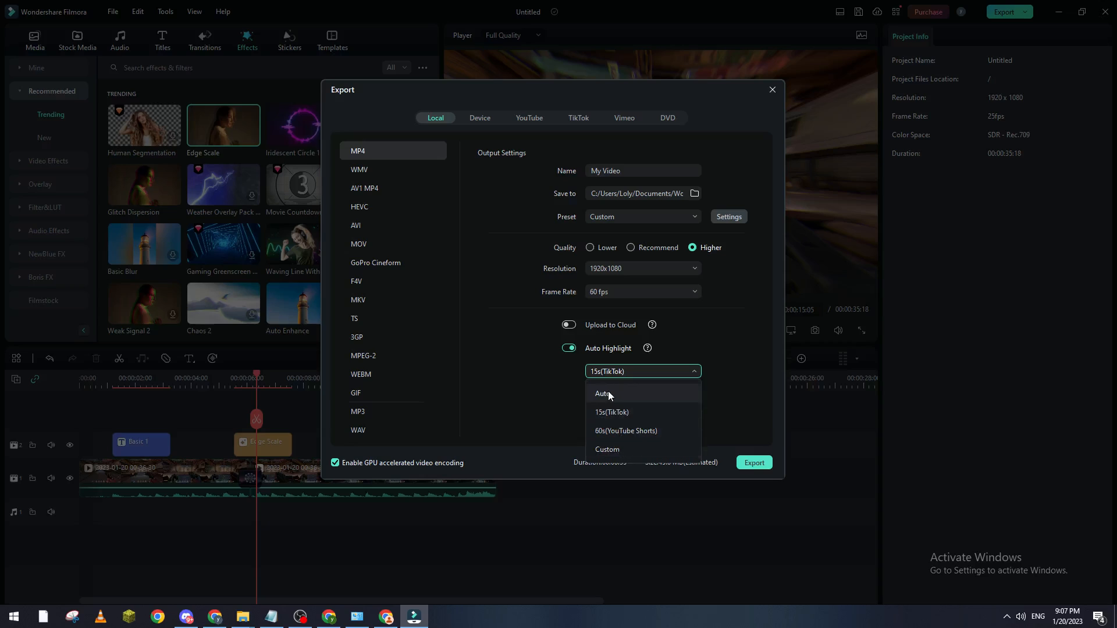
pyautogui.click(569, 348)
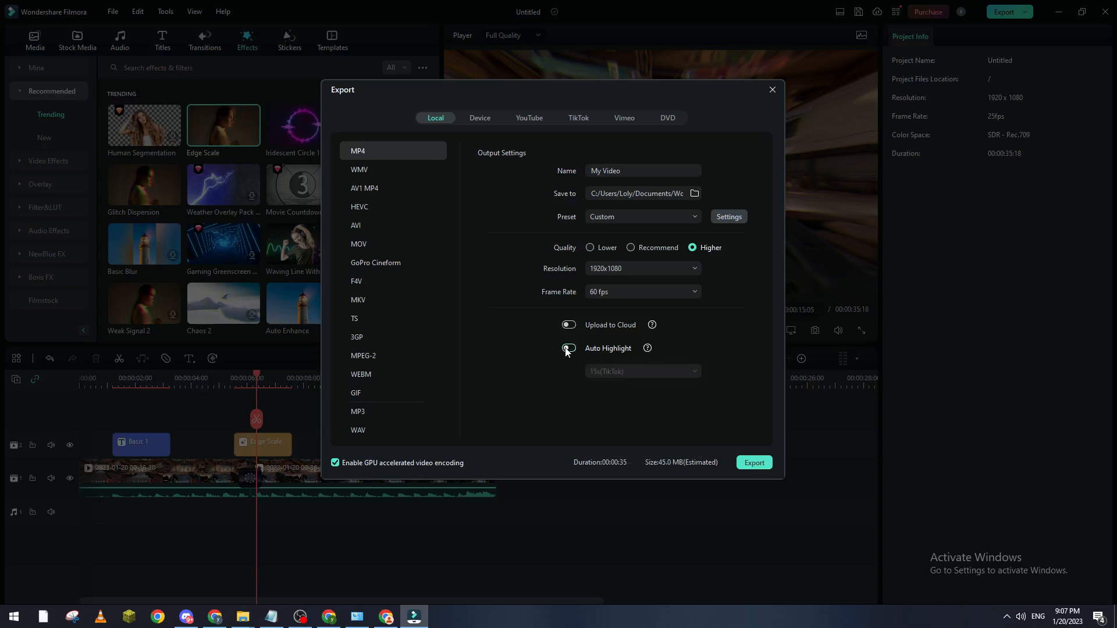
pyautogui.click(568, 348)
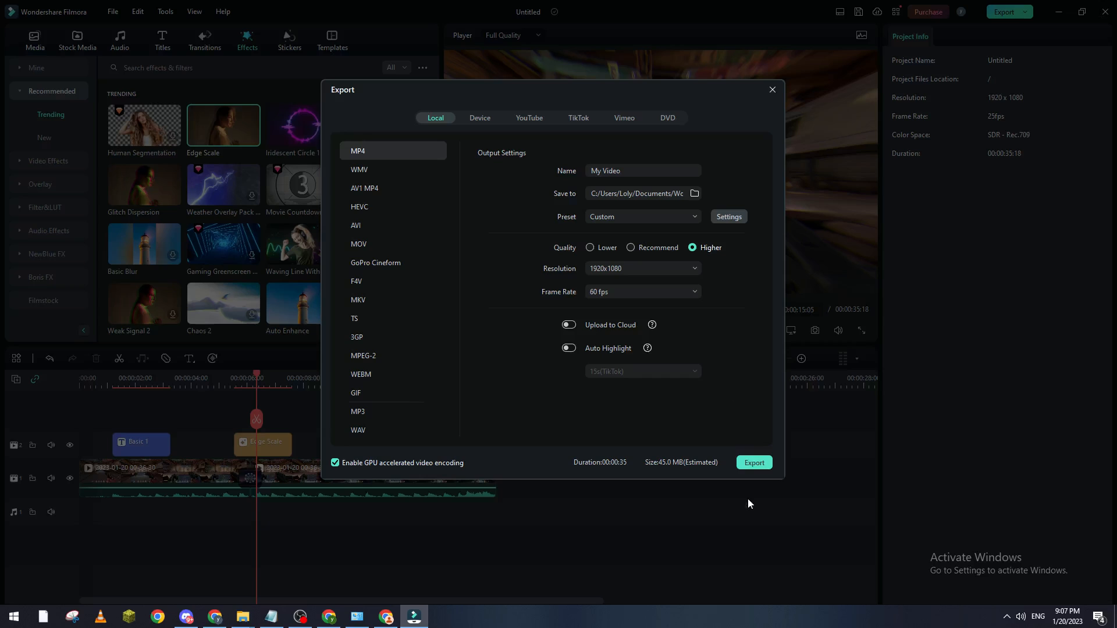
pyautogui.click(771, 89)
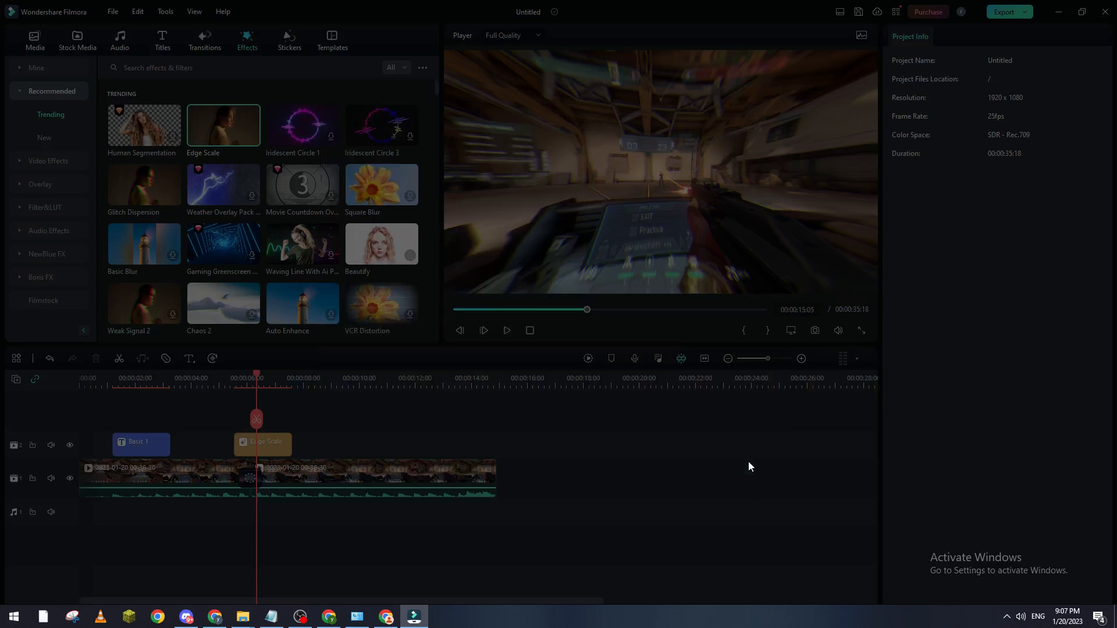
# Step: Export My Video.mp4 with the watermark, then open the Windows Start menu
pyautogui.click(1004, 12)
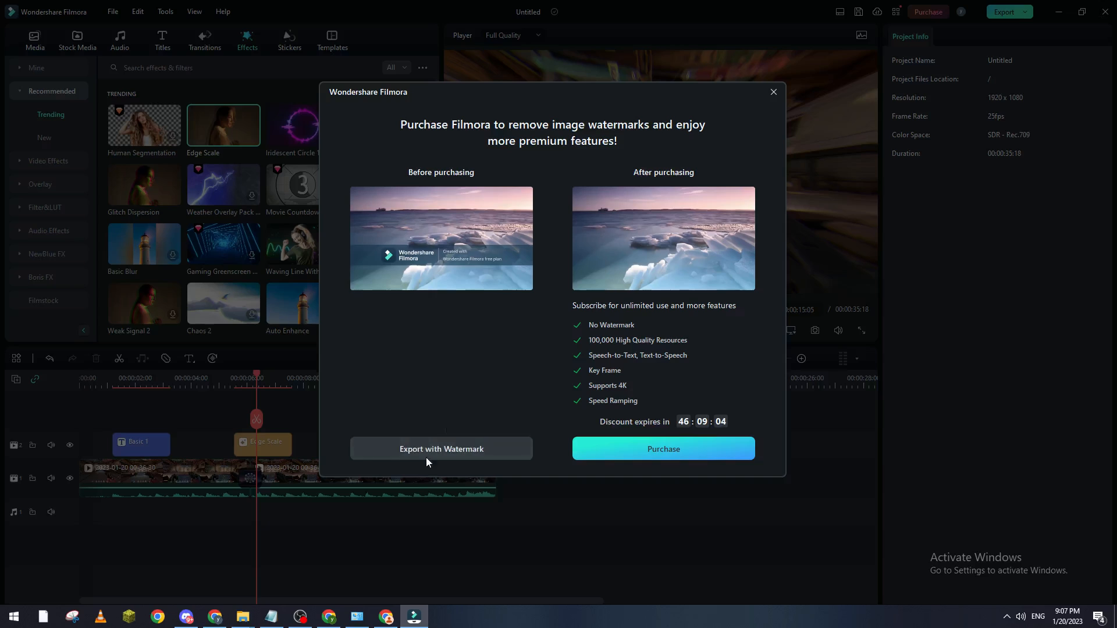
pyautogui.click(441, 448)
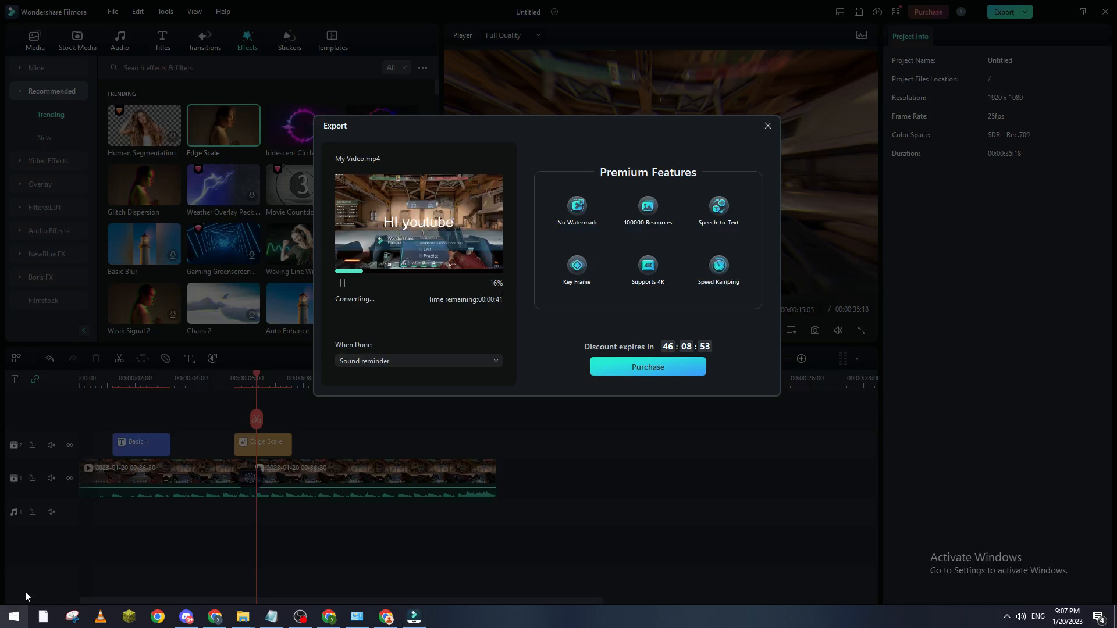
pyautogui.click(12, 616)
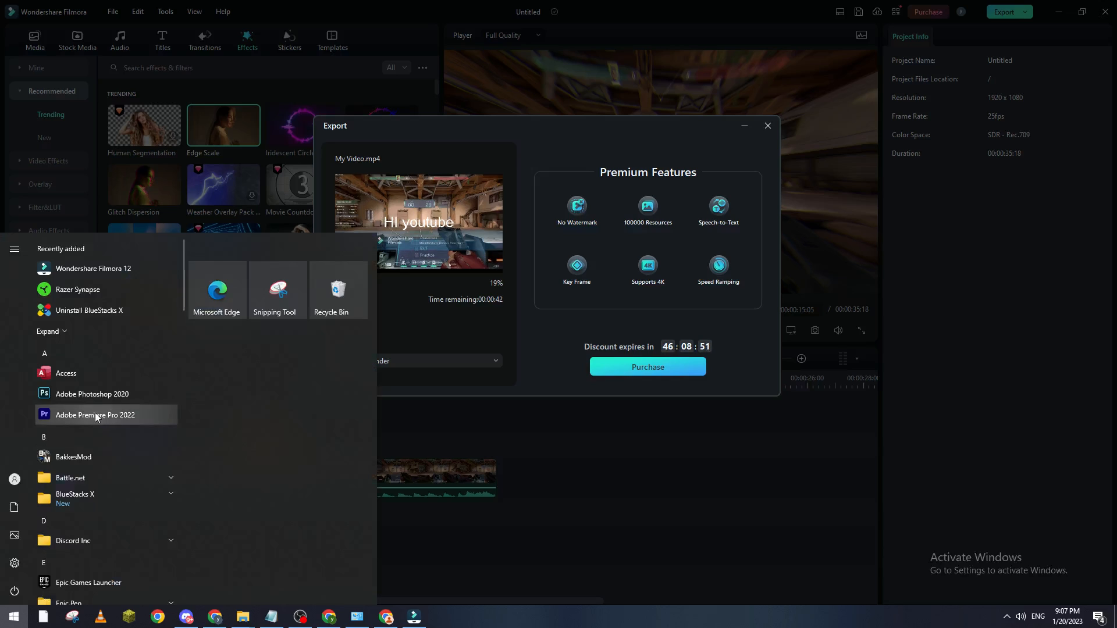